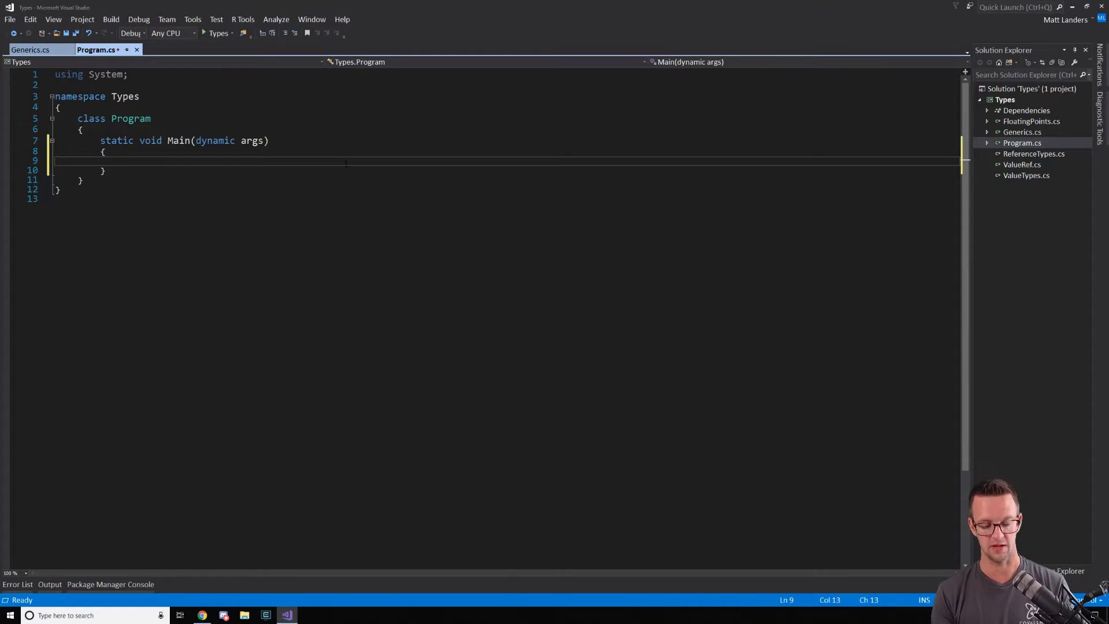
- Declare var name = "Matt"; inside Main
{"action": "type", "text": "var name"}
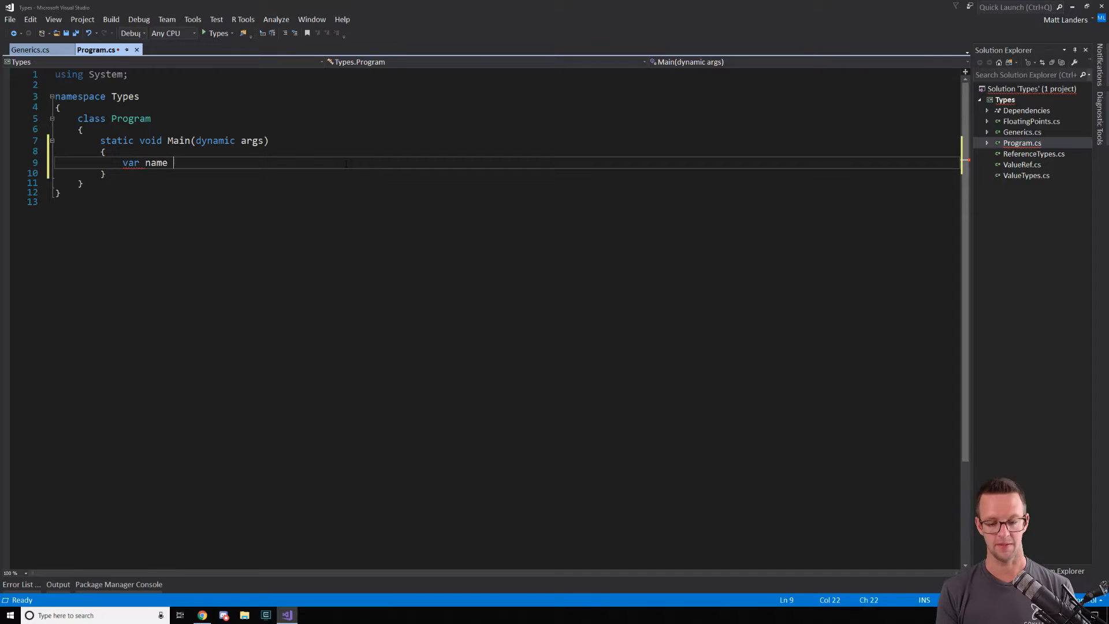
{"action": "type", "text": "= \"Matt\""}
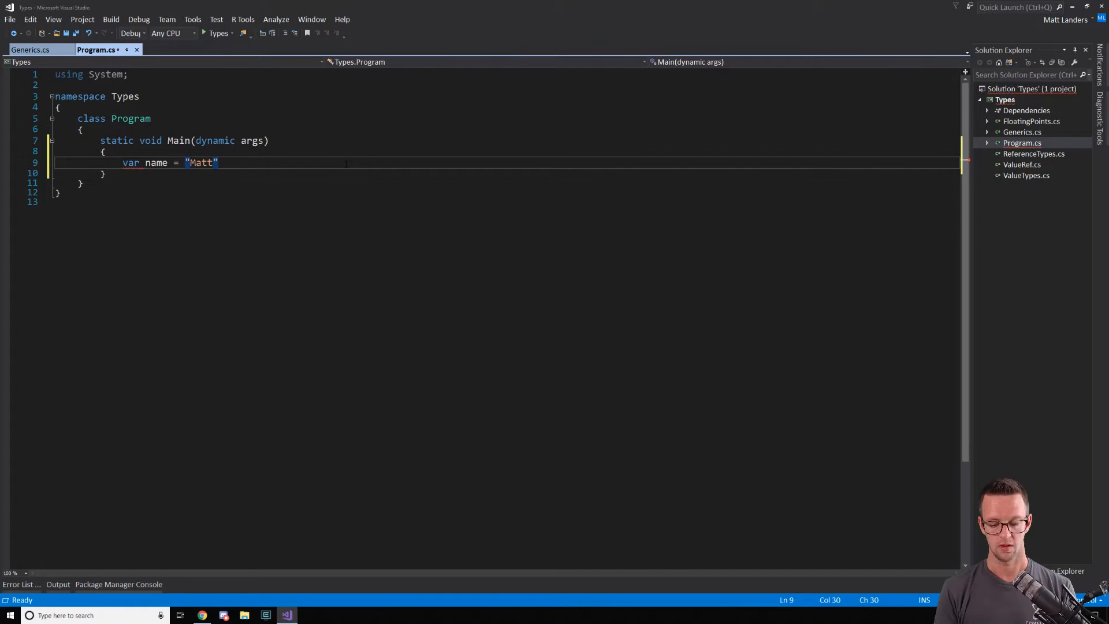
{"action": "type", "text": ";"}
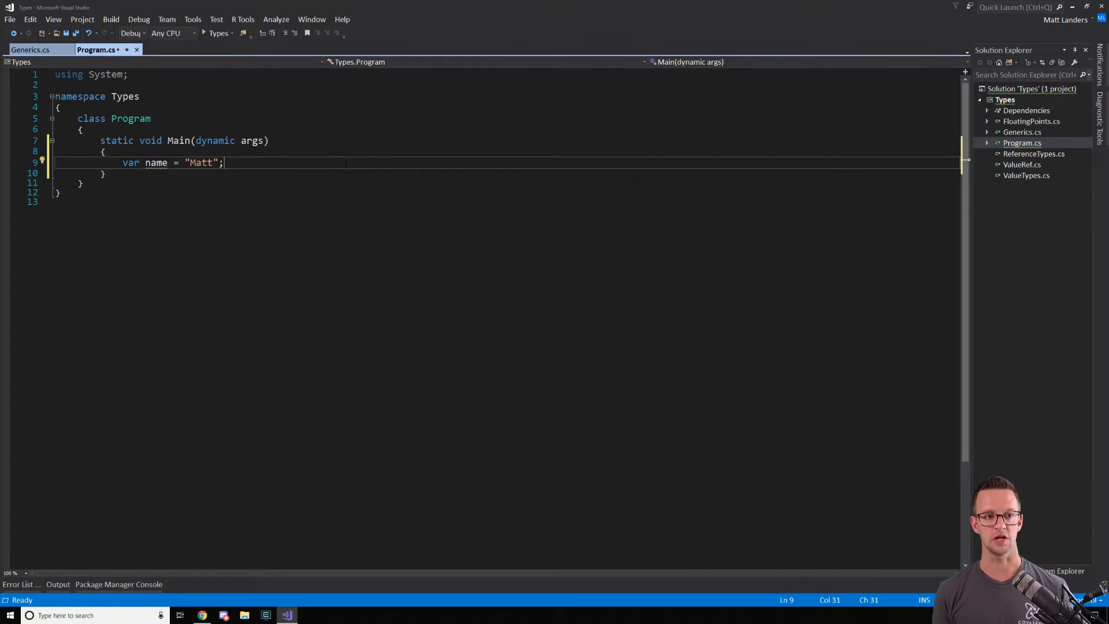
- Add a new line reassigning name = 10; and fix the stray typo
{"action": "type", "text": "name"}
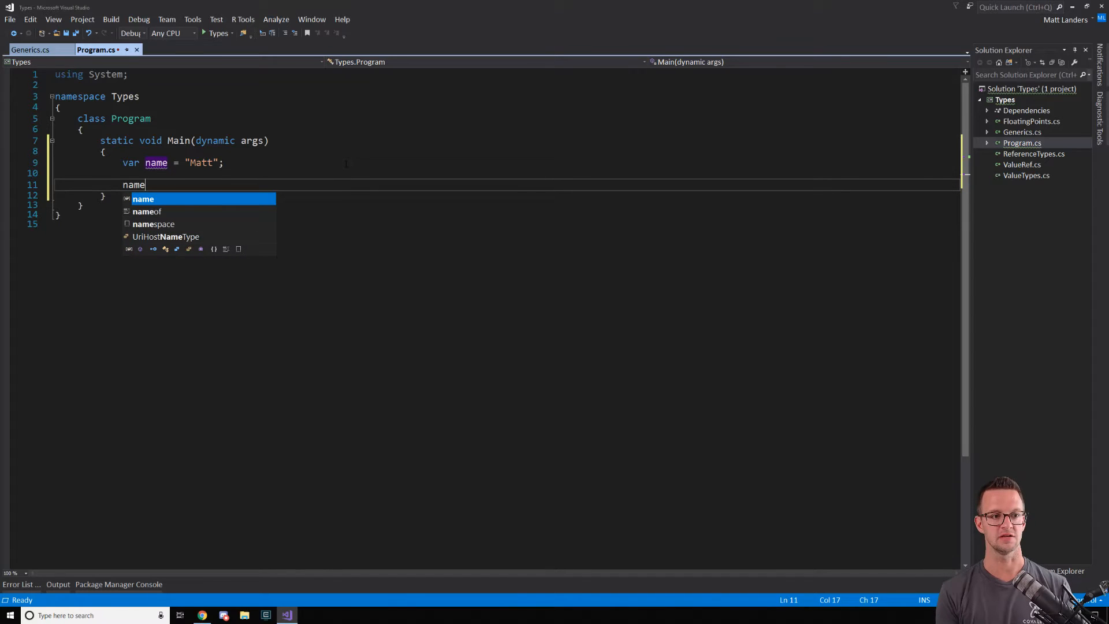
{"action": "type", "text": "."}
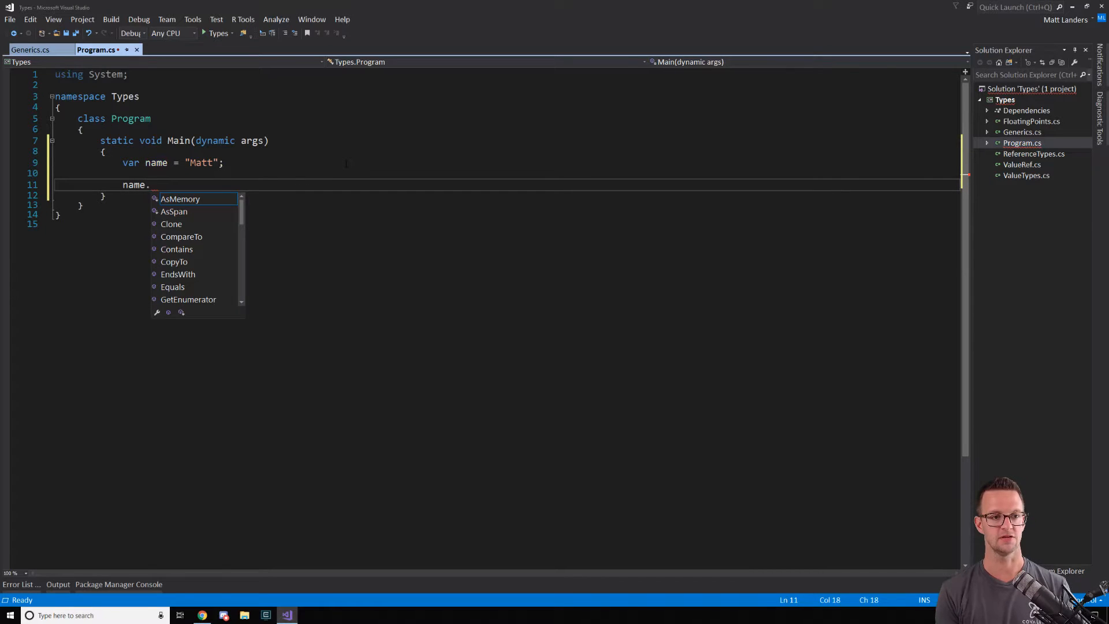
{"action": "scroll", "scroll_direction": "down", "scroll_amount": 3}
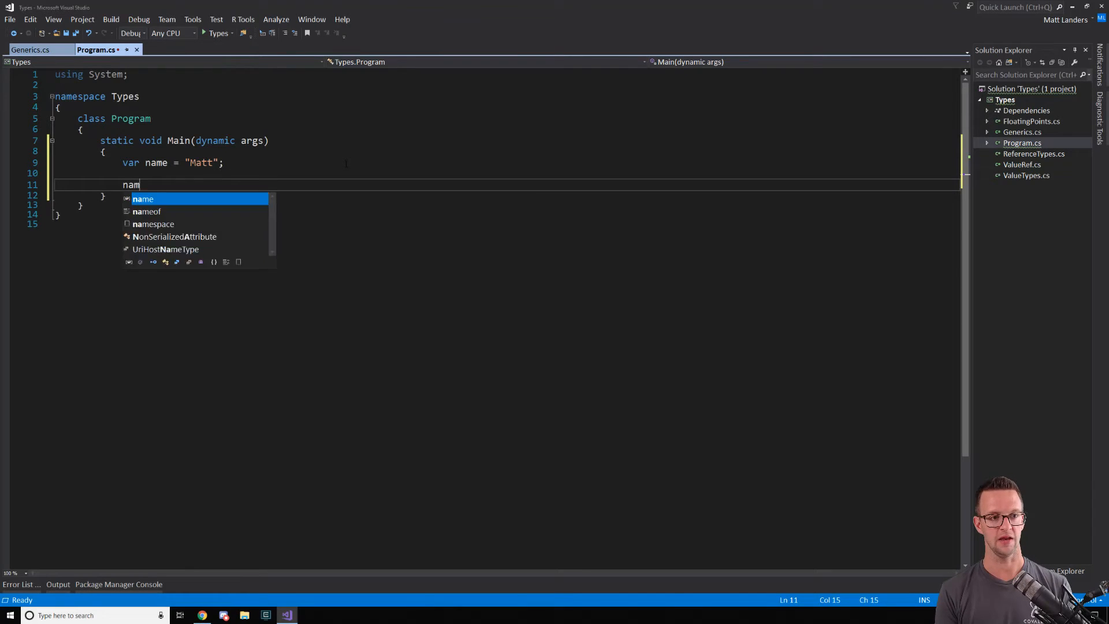
{"action": "type", "text": "ame = 101;"}
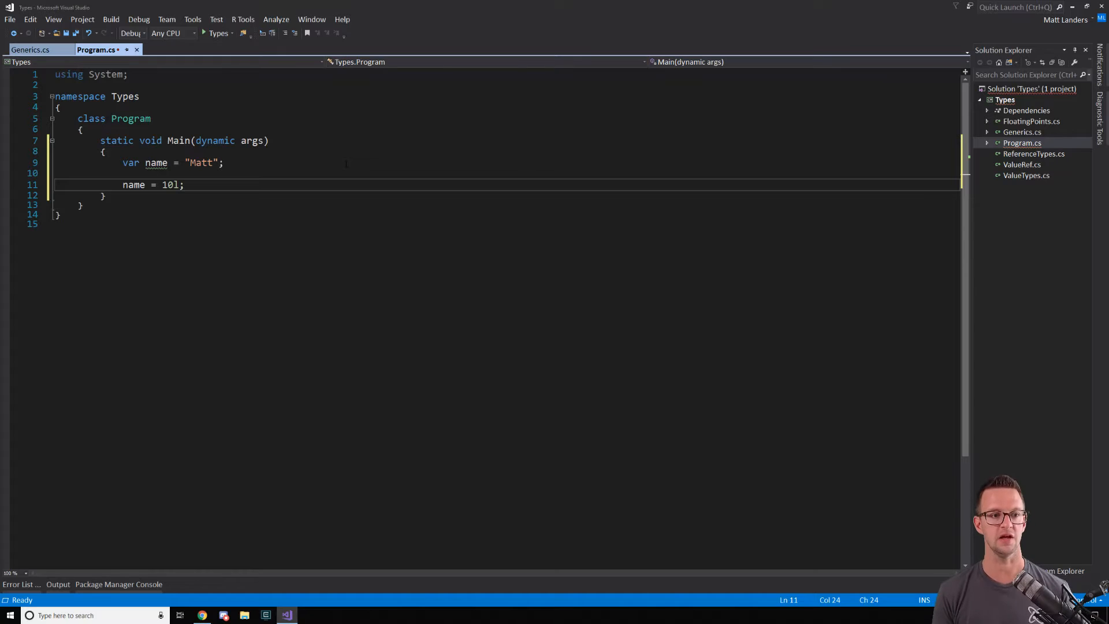
{"action": "key", "text": "Backspace"}
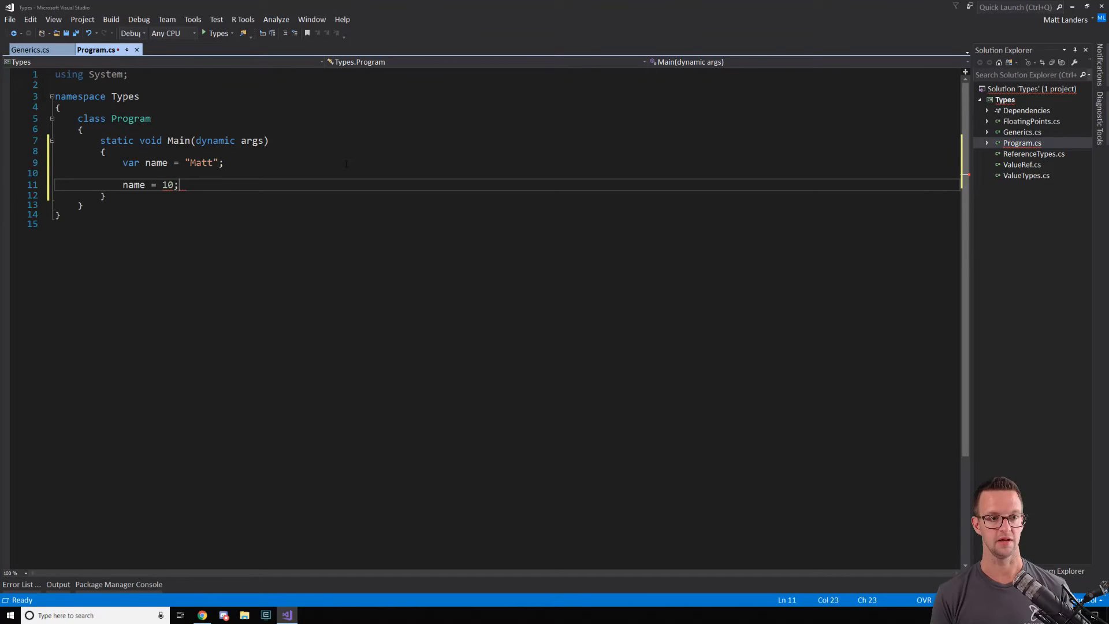
{"action": "left_click", "coordinate": [71, 172]}
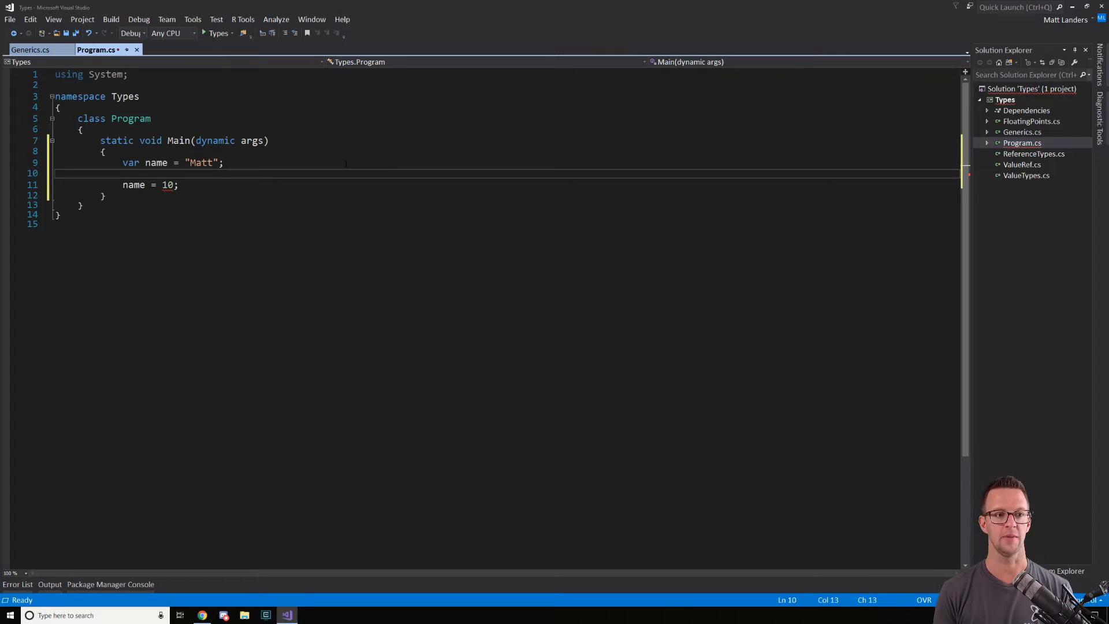
- Remove the name = 10; line, try the value as 10 then 10f, then clear Main's body
{"action": "key", "text": "Delete"}
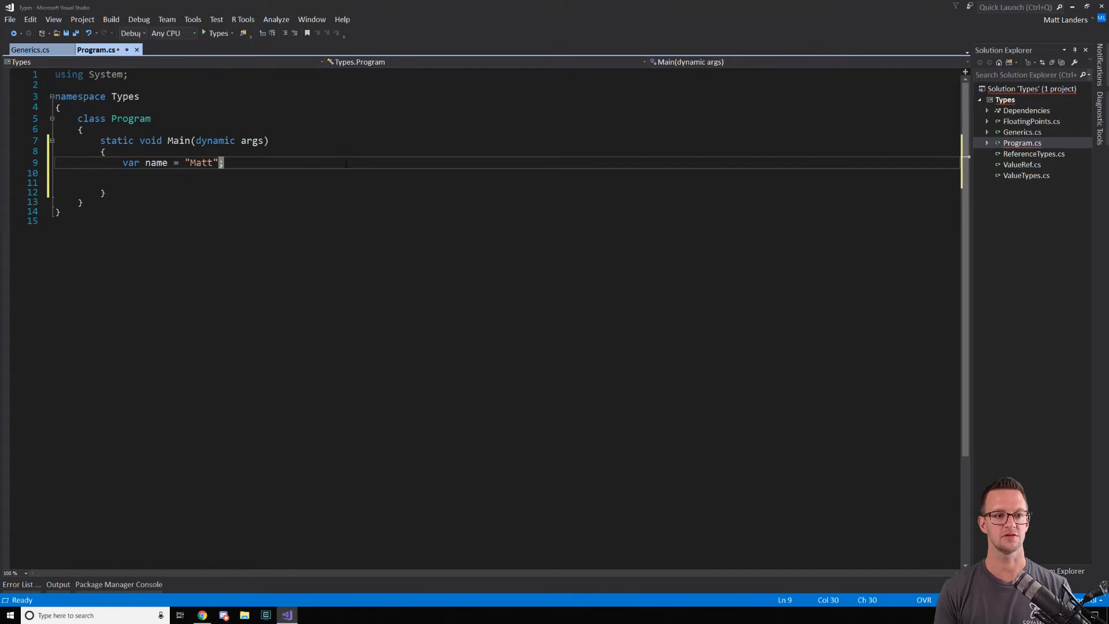
{"action": "key", "text": "Backspace"}
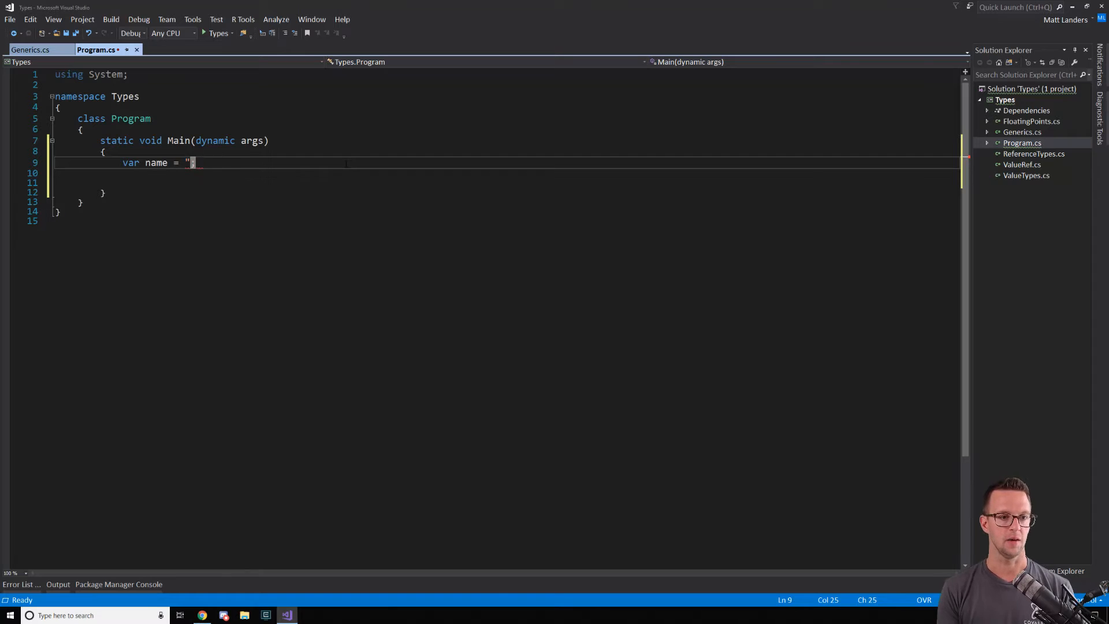
{"action": "type", "text": "10;"}
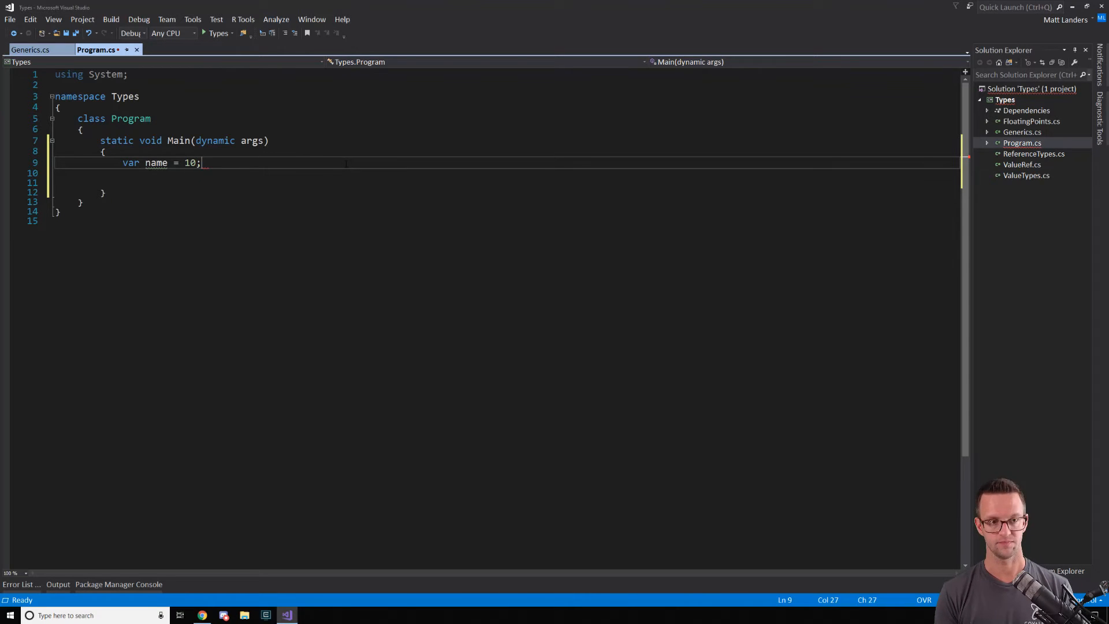
{"action": "type", "text": "f"}
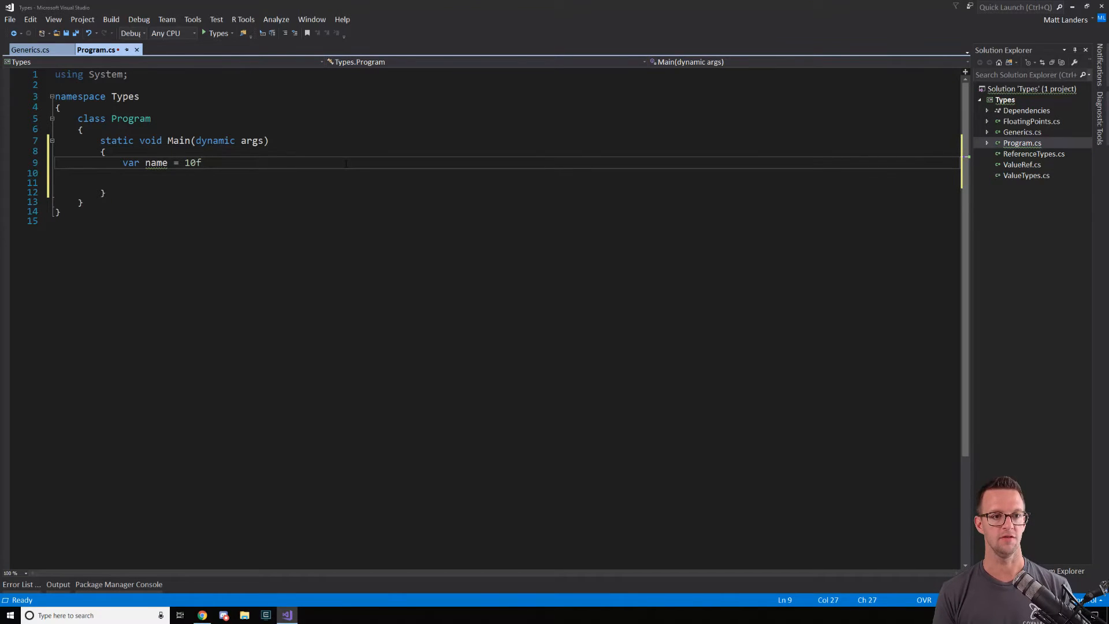
{"action": "type", "text": ";"}
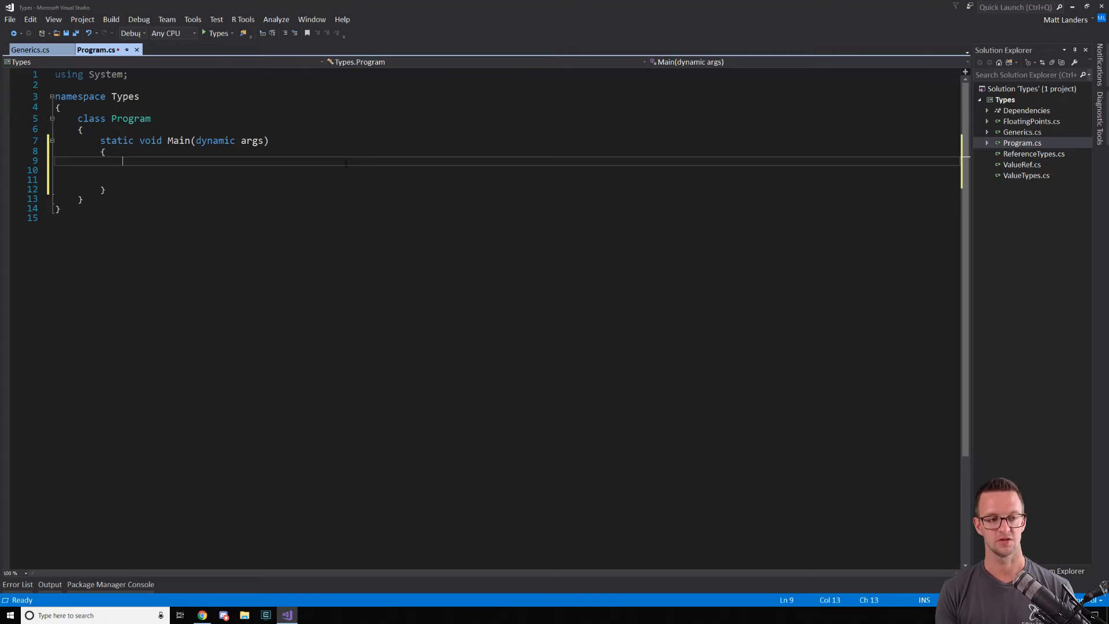
- Declare var test = new { name = "Matt", age = 21 }; in Main
{"action": "type", "text": "var"}
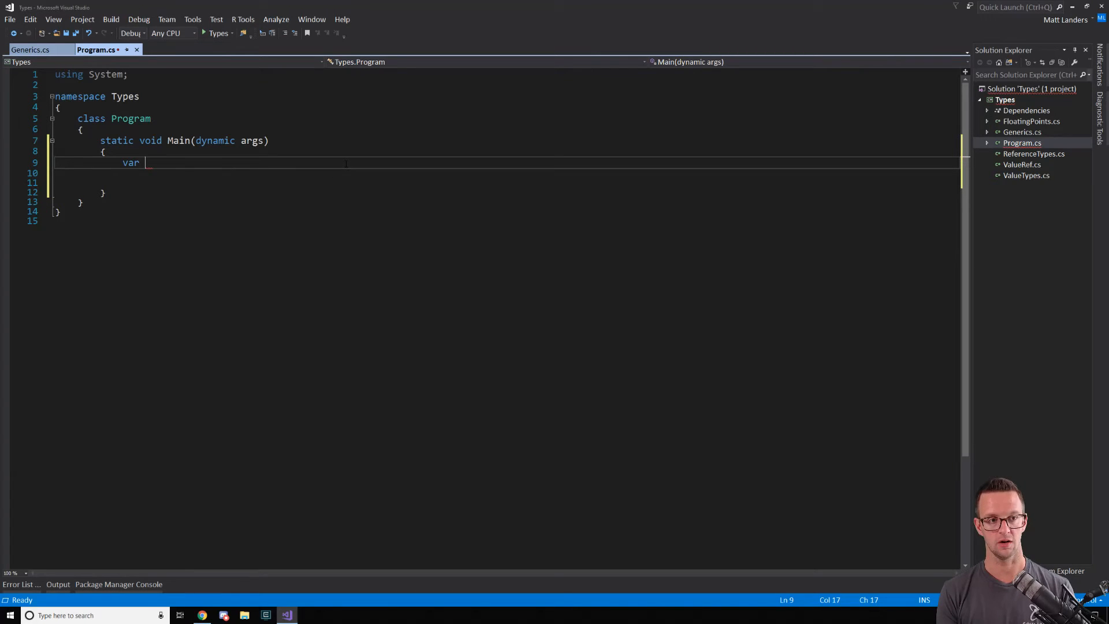
{"action": "type", "text": "test = new {"}
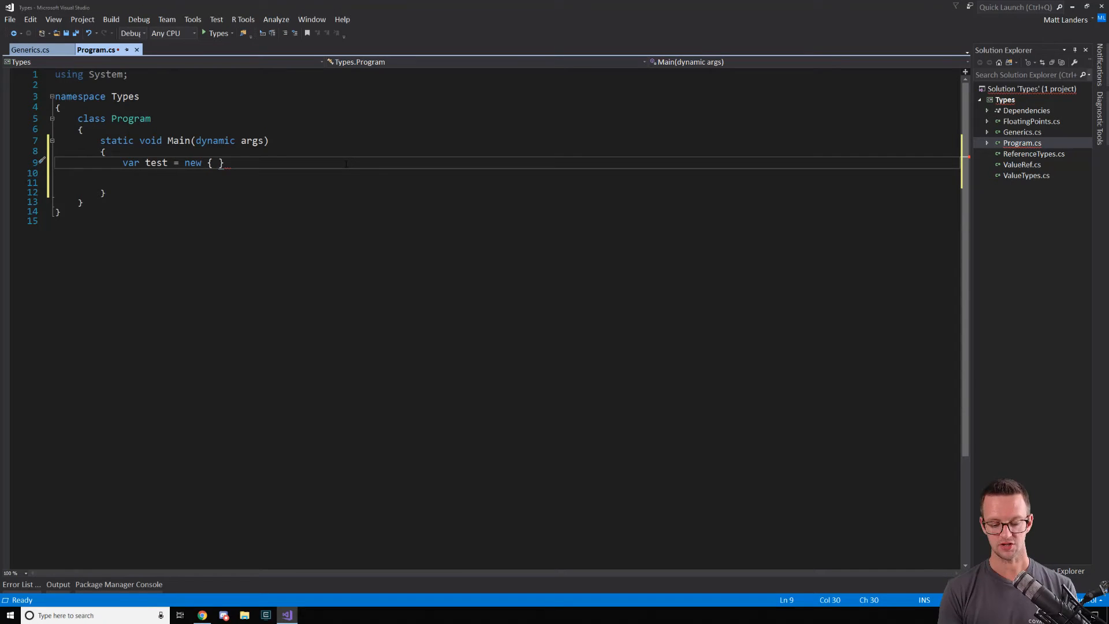
{"action": "type", "text": "name:"}
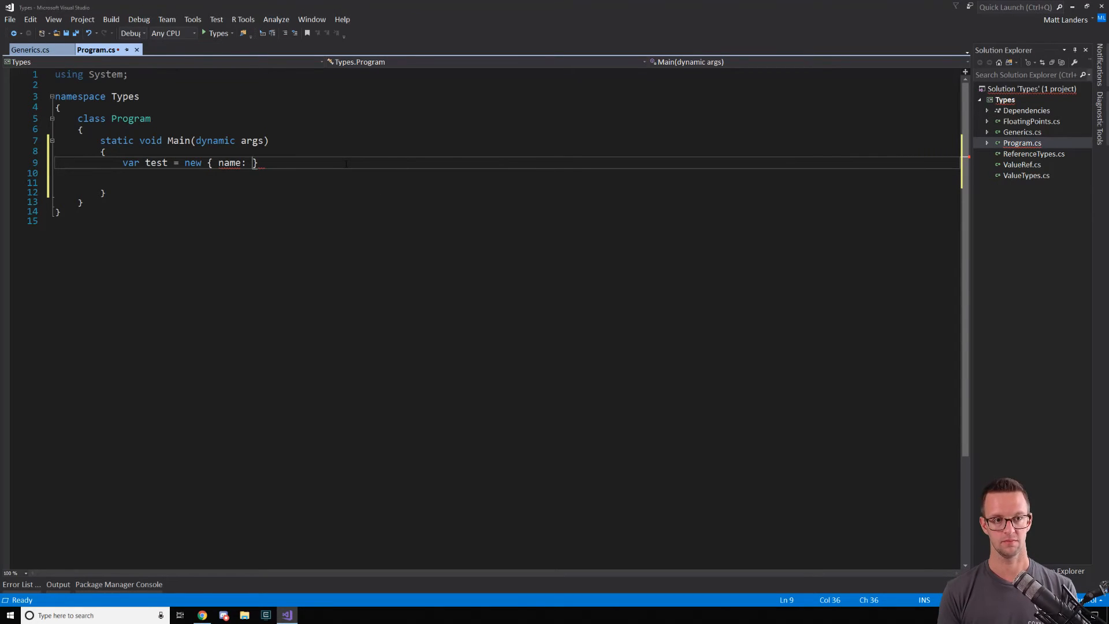
{"action": "type", "text": "= \"\""}
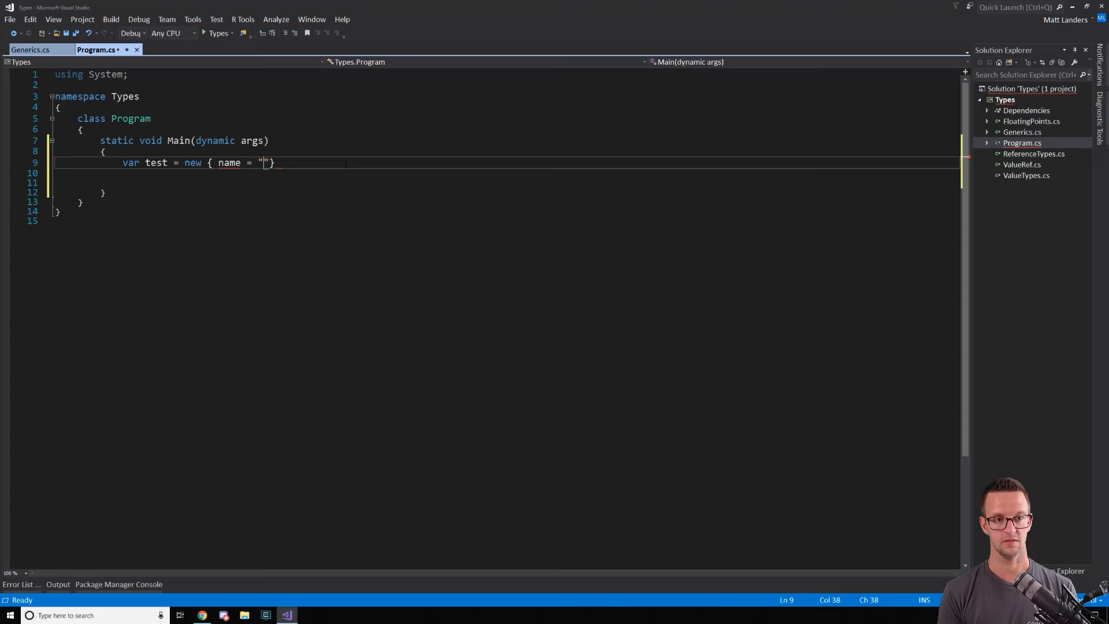
{"action": "type", "text": "Matt\","}
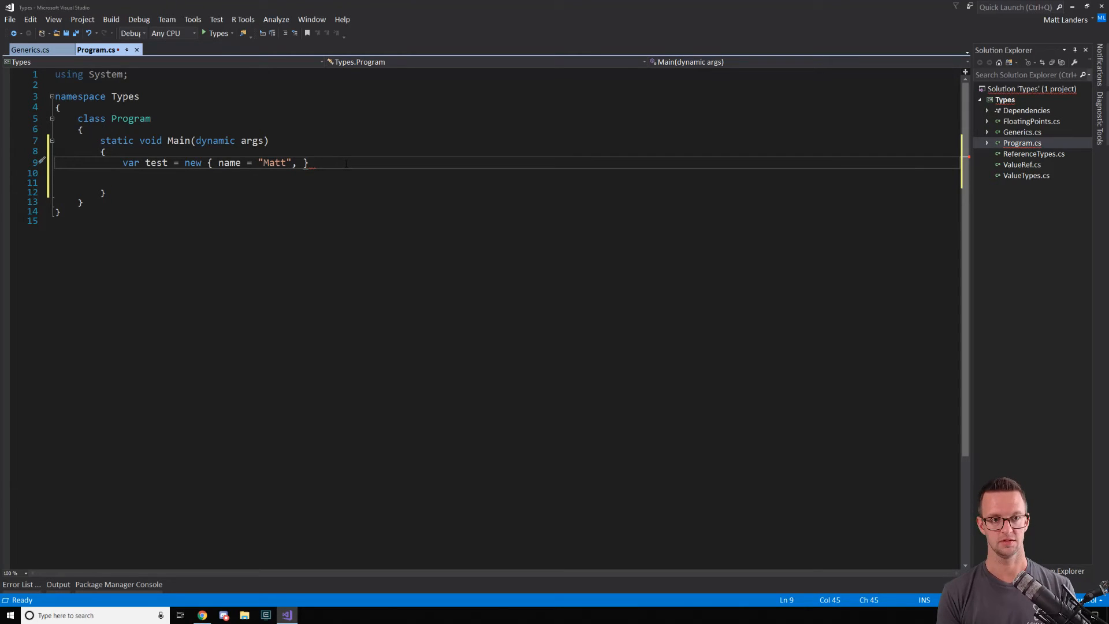
{"action": "type", "text": "age = 21"}
{"action": "type", "text": "test"}
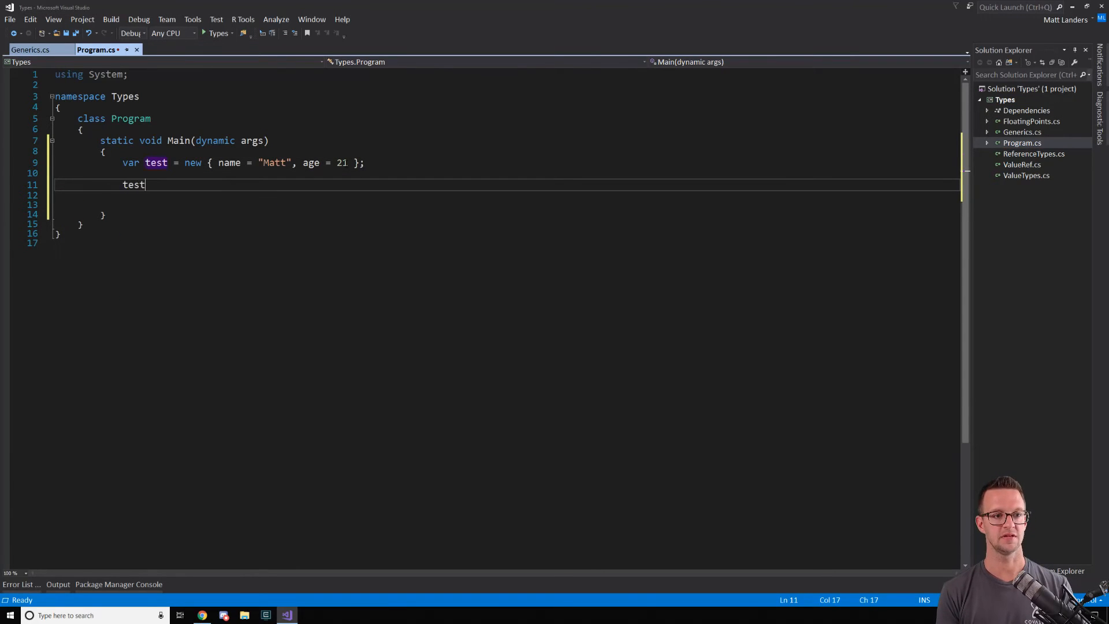
- Start a test. line so IntelliSense lists the anonymous object's name and age members
{"action": "type", "text": "."}
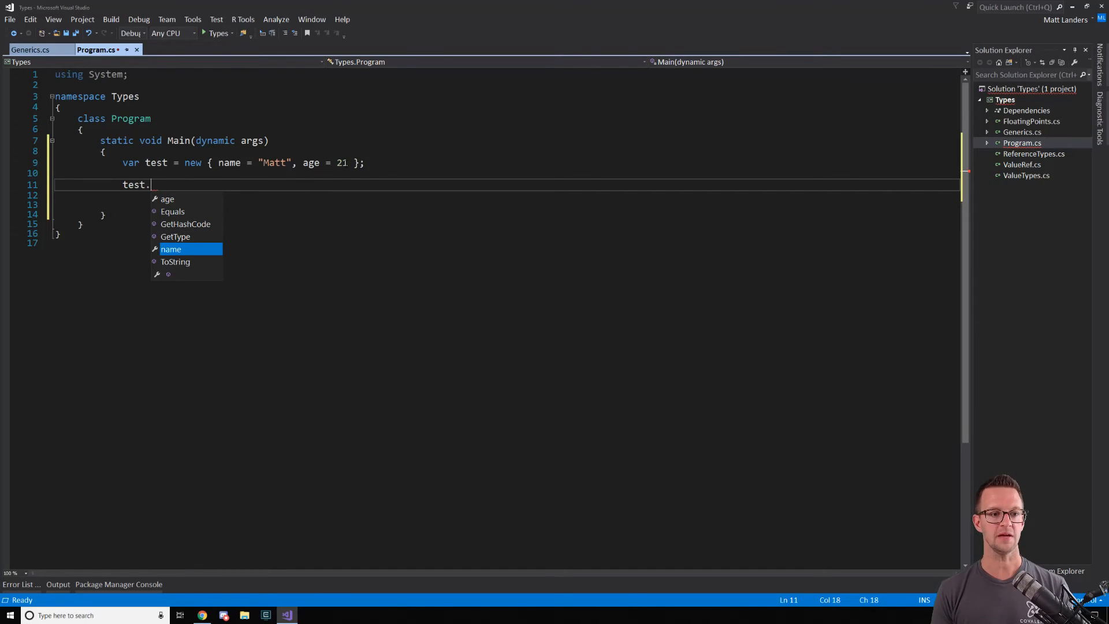
{"action": "mouse_move", "coordinate": [170, 250]}
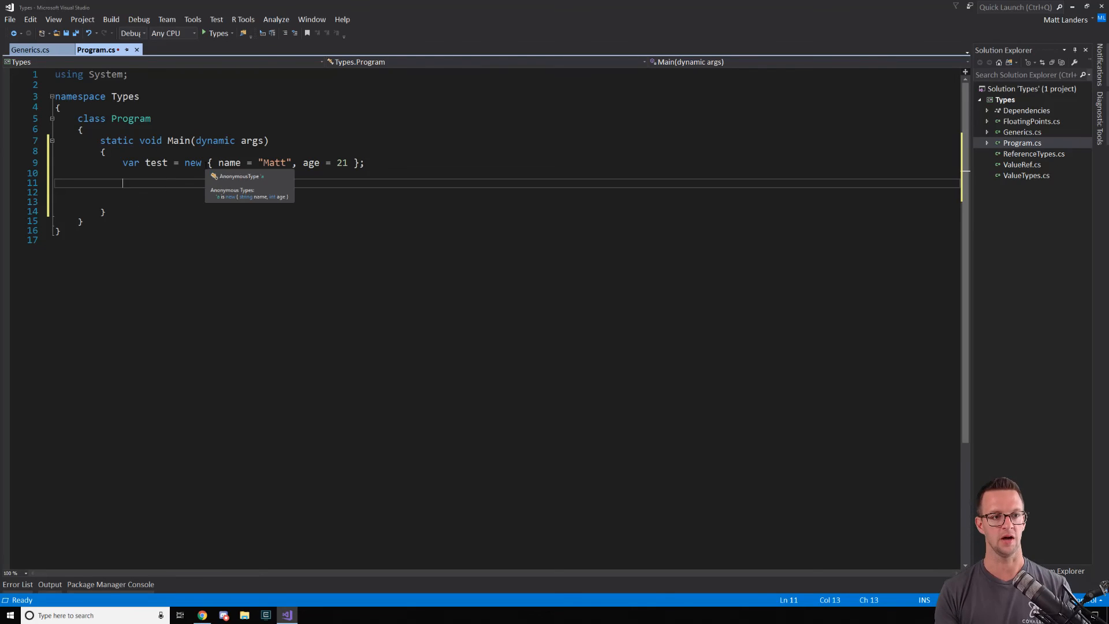
{"action": "type", "text": "test."}
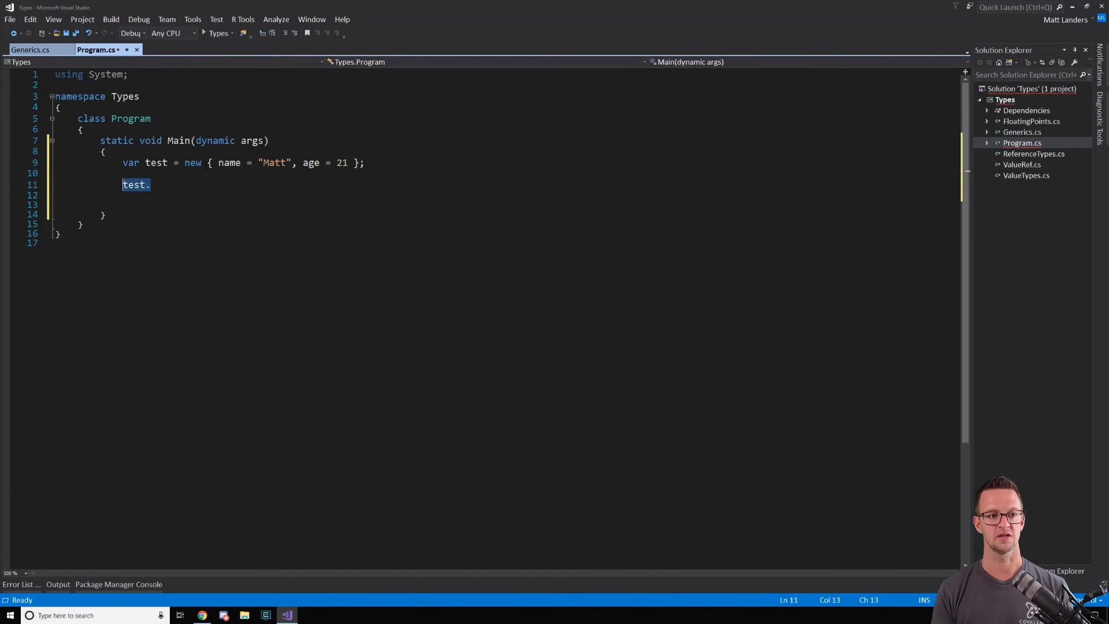